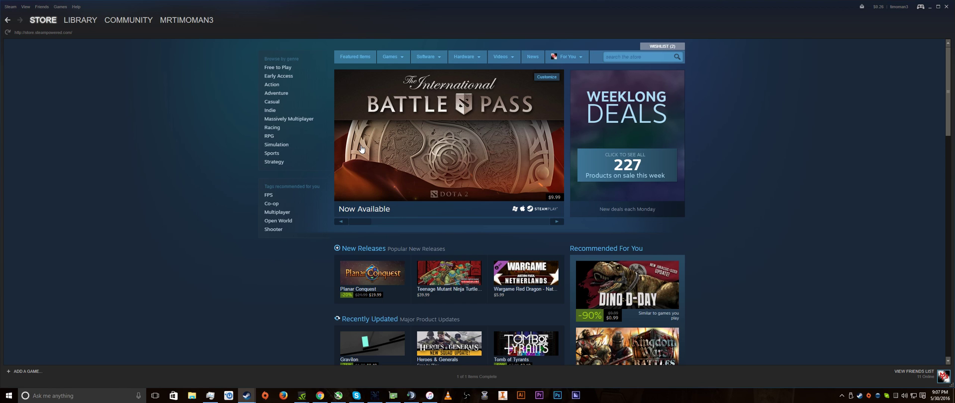
{"action": "mouse_move", "coordinate": [372, 144]}
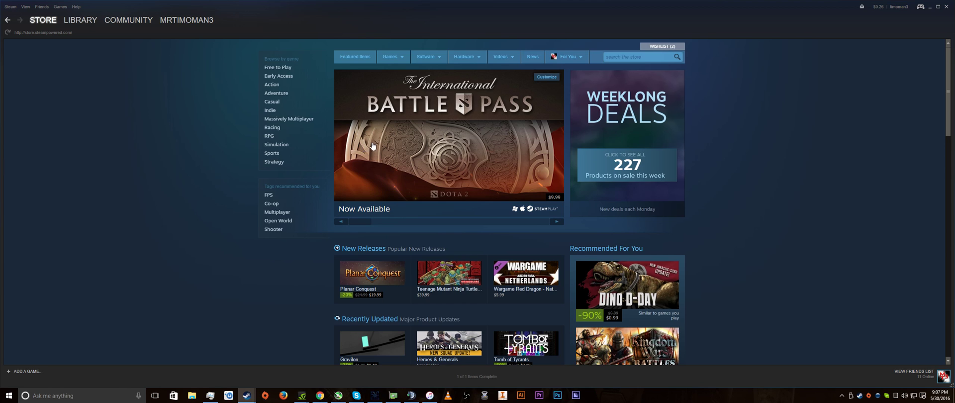
Open the username dropdown in Steam's top navigation to reveal profile, friends and inventory
{"action": "left_click", "coordinate": [187, 19]}
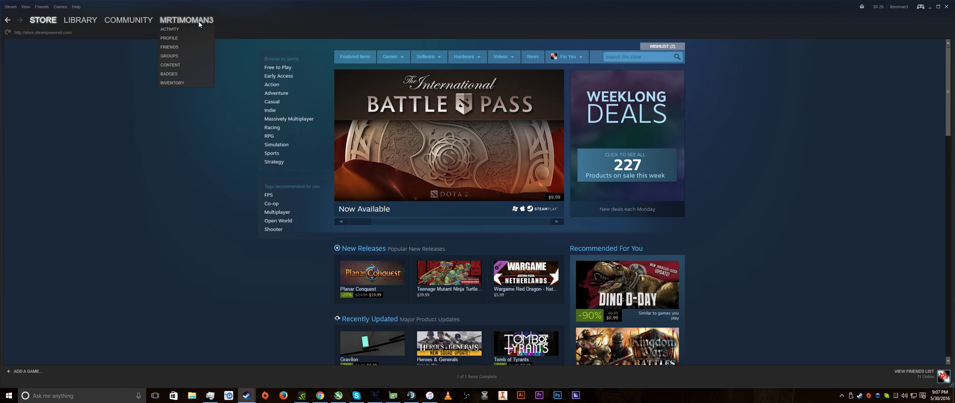
Open the inventory, browse the Portal 2 and Team Fortress 2 items, then return to Unturned
{"action": "left_click", "coordinate": [172, 82]}
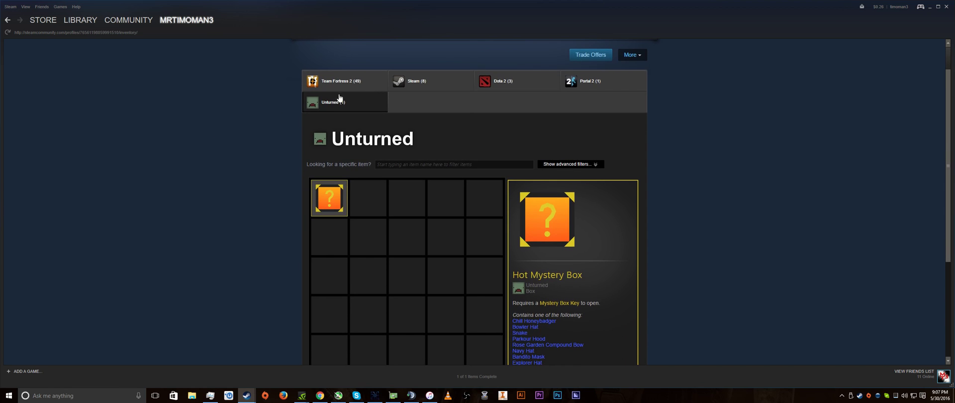
{"action": "left_click", "coordinate": [603, 80]}
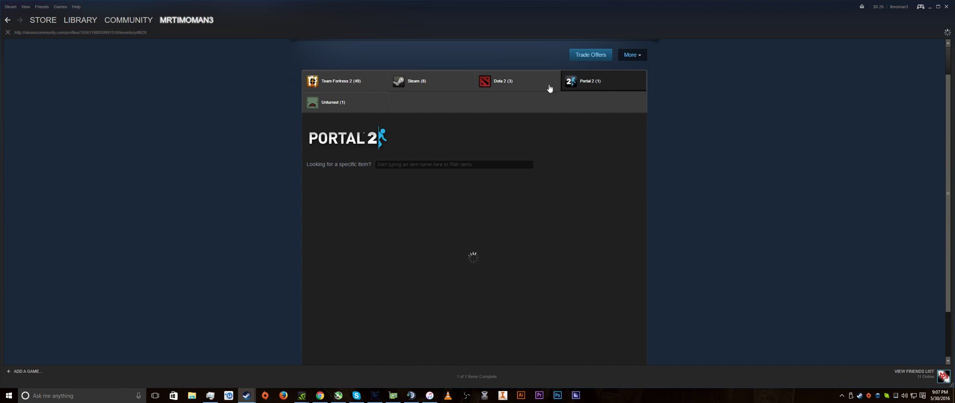
{"action": "left_click", "coordinate": [344, 81]}
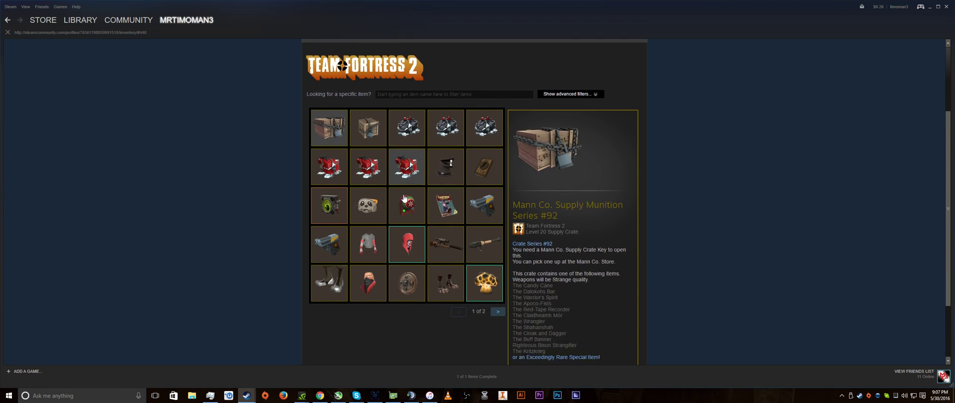
{"action": "left_click", "coordinate": [407, 252]}
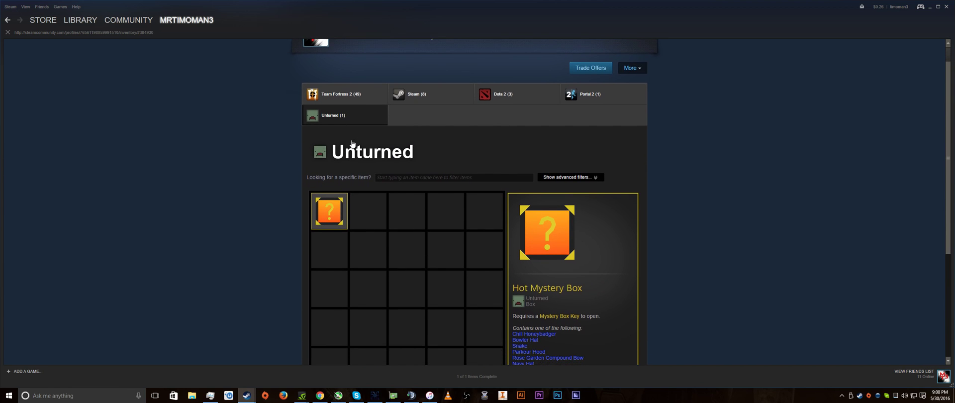
Start selling the Unturned Hot Mystery Box from the inventory
{"action": "scroll", "scroll_direction": "down", "scroll_amount": 3}
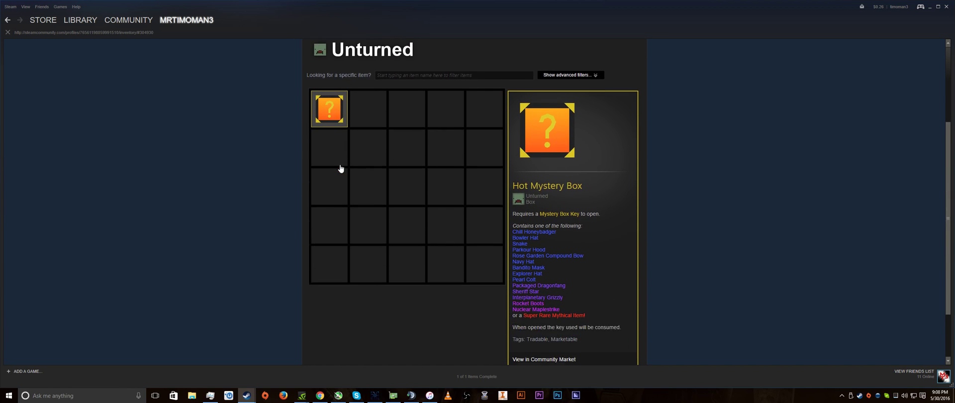
{"action": "scroll", "scroll_direction": "down", "scroll_amount": 3}
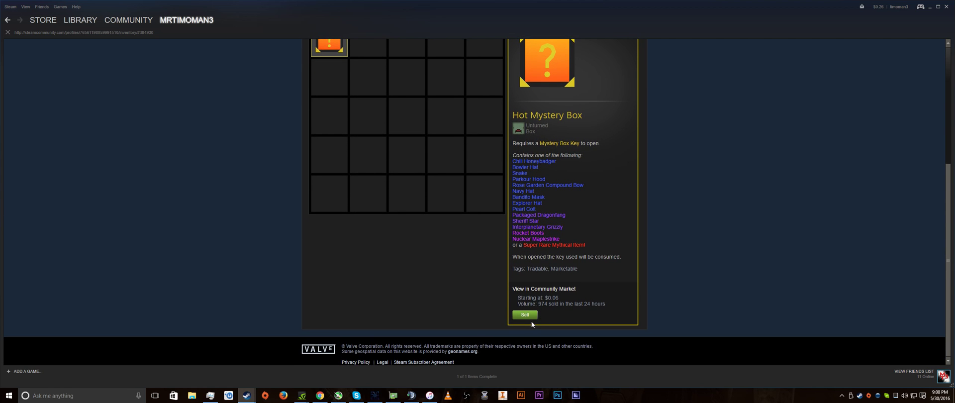
{"action": "left_click", "coordinate": [524, 314]}
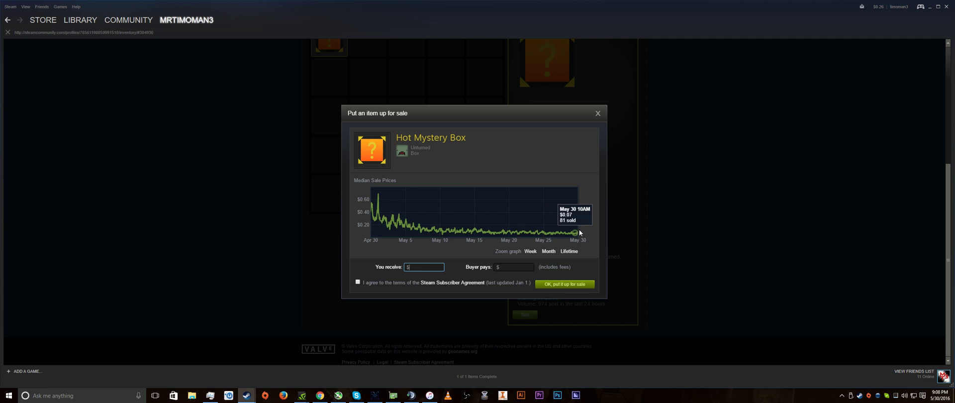
{"action": "mouse_move", "coordinate": [571, 233]}
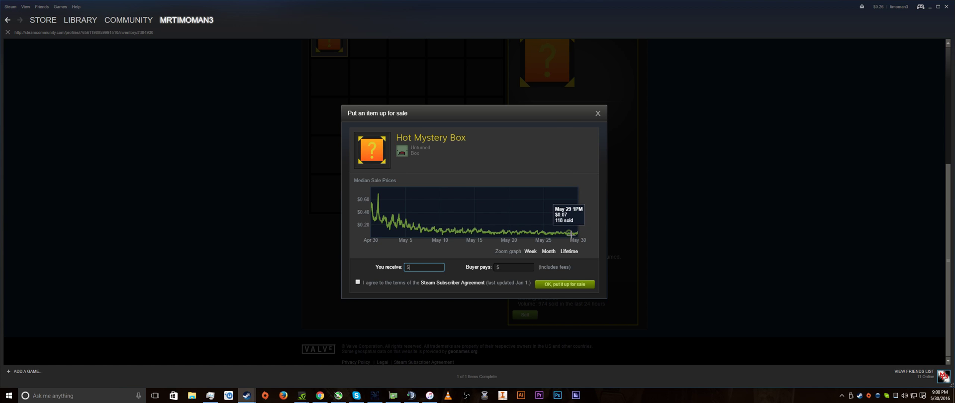
Enter a $0.06 buyer price and accept the Steam Subscriber Agreement
{"action": "left_click", "coordinate": [514, 267]}
{"action": "type", "text": ".06"}
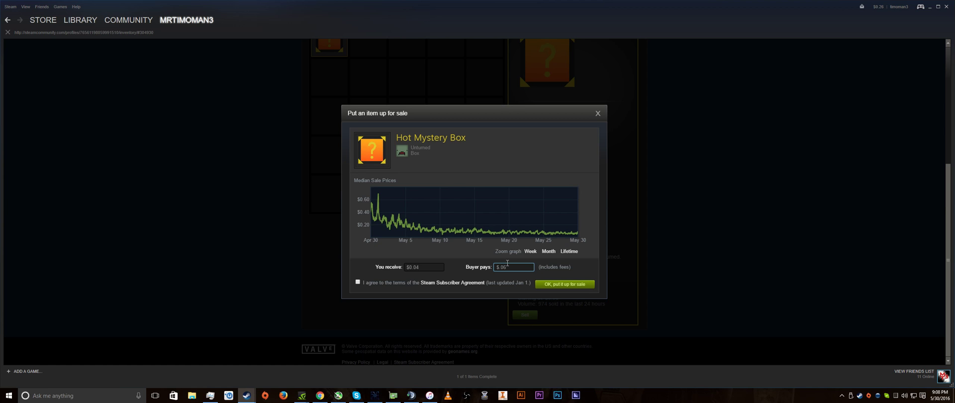
{"action": "mouse_move", "coordinate": [553, 243]}
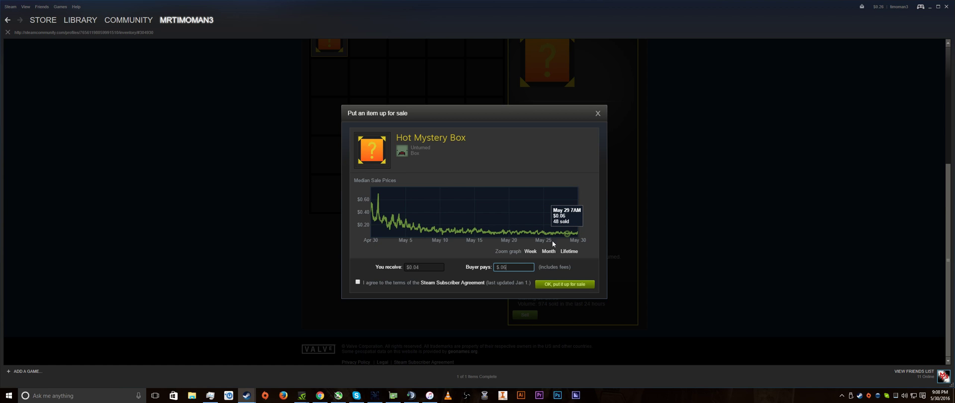
{"action": "left_click", "coordinate": [424, 267]}
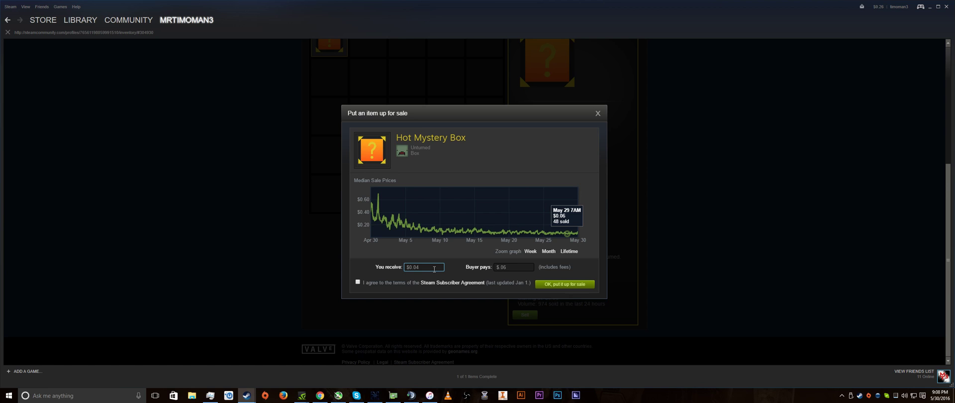
{"action": "mouse_move", "coordinate": [510, 268]}
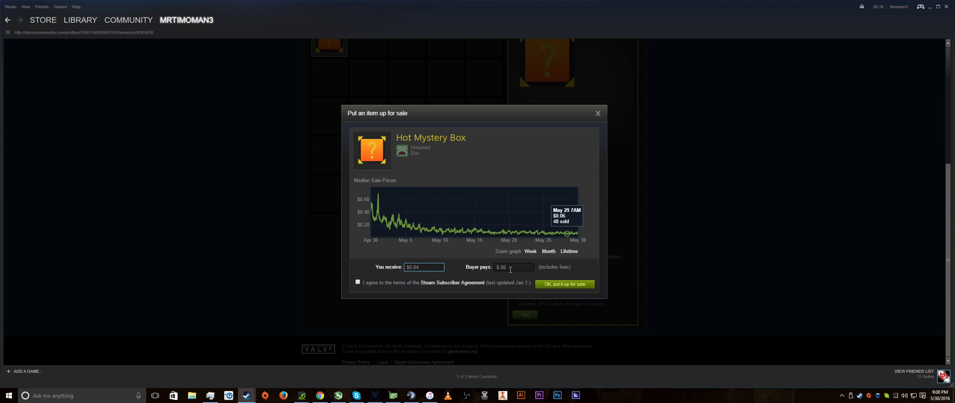
{"action": "left_click", "coordinate": [514, 267]}
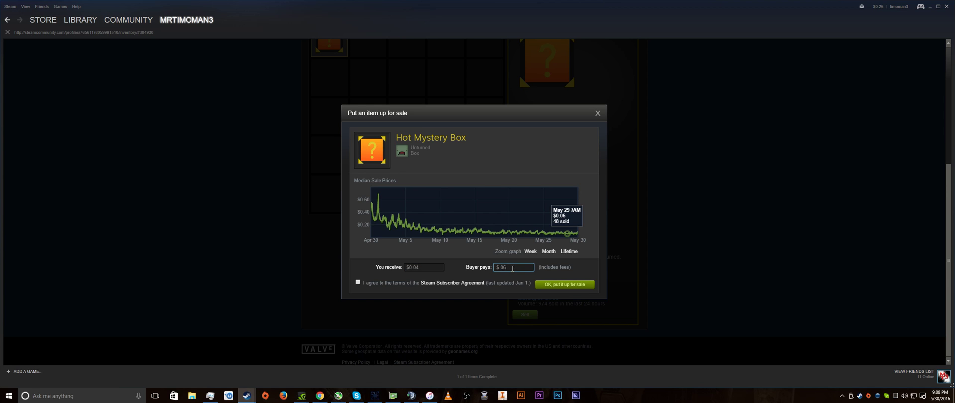
{"action": "left_click", "coordinate": [358, 282]}
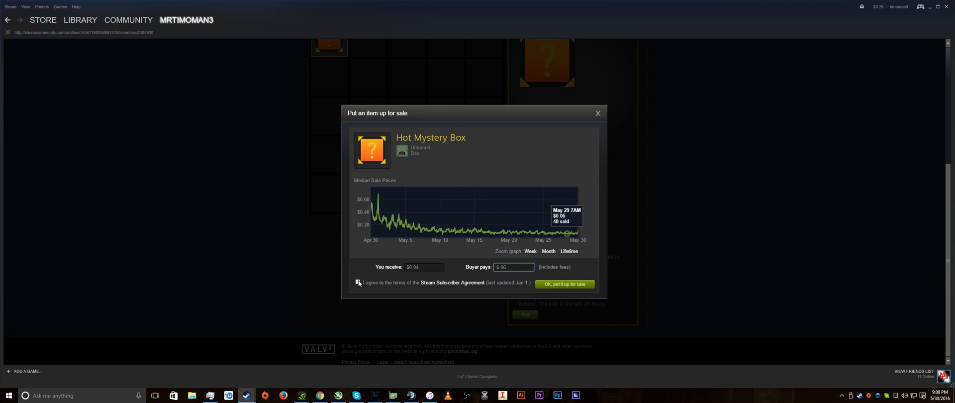
{"action": "left_click", "coordinate": [357, 282]}
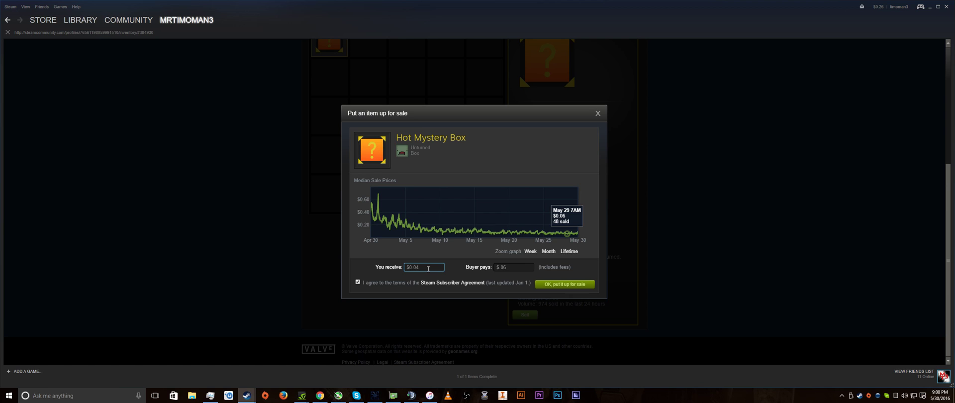
{"action": "mouse_move", "coordinate": [479, 267]}
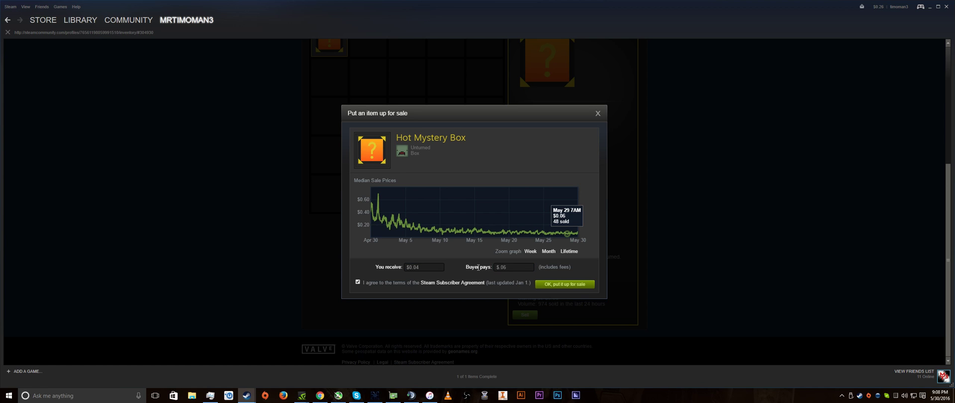
Submit the Hot Mystery Box for sale at $0.06 and confirm the price
{"action": "left_click", "coordinate": [424, 267]}
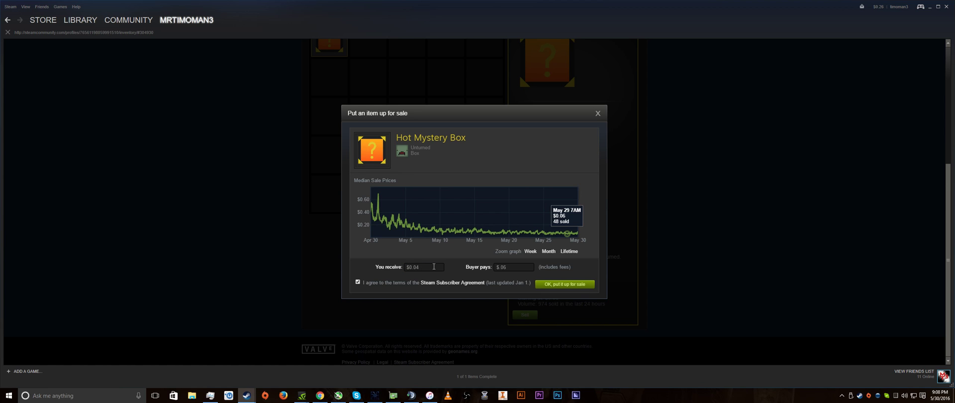
{"action": "mouse_move", "coordinate": [577, 287]}
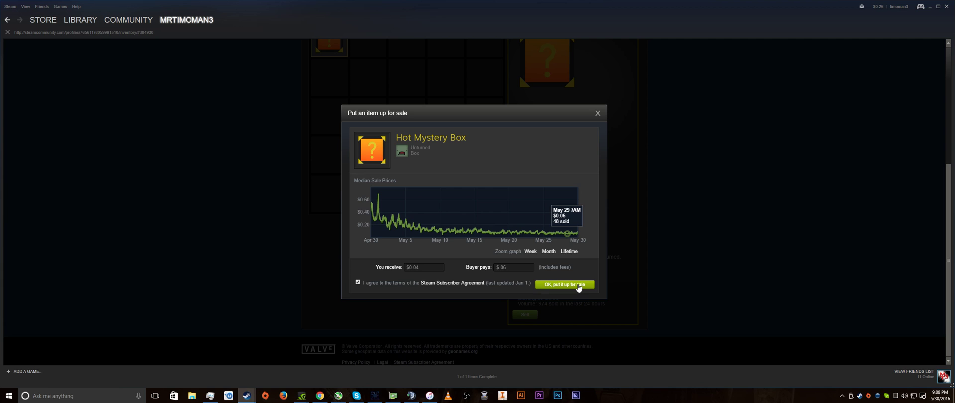
{"action": "left_click", "coordinate": [564, 284]}
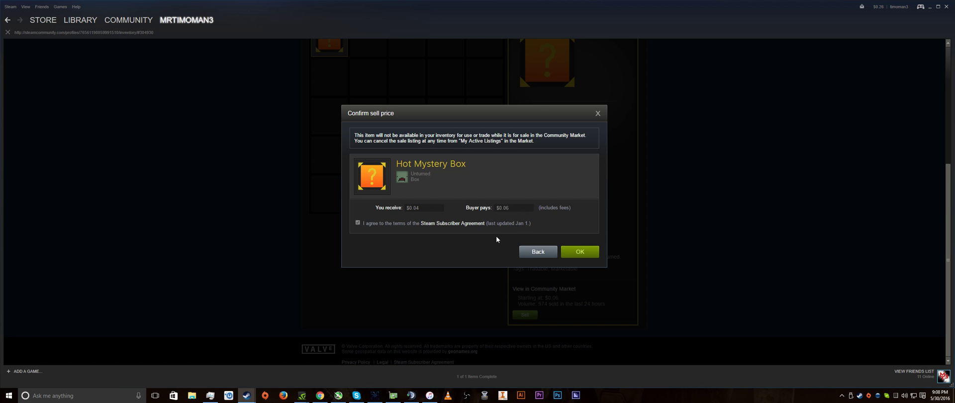
{"action": "left_click", "coordinate": [579, 251]}
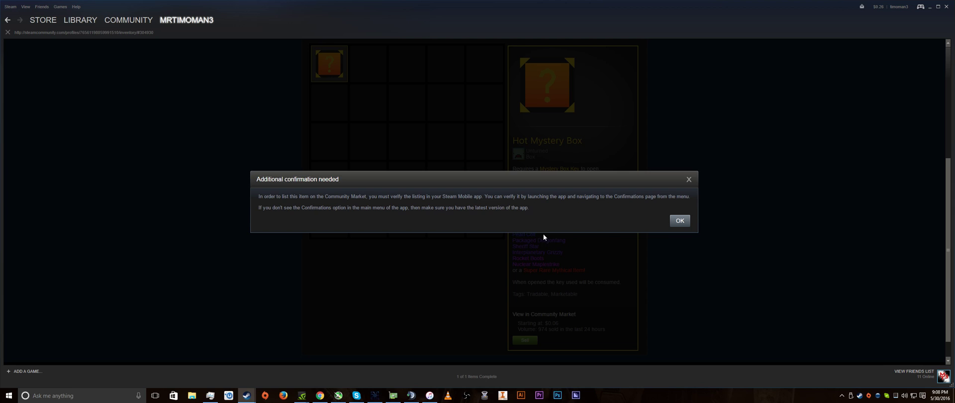
{"action": "mouse_move", "coordinate": [275, 192]}
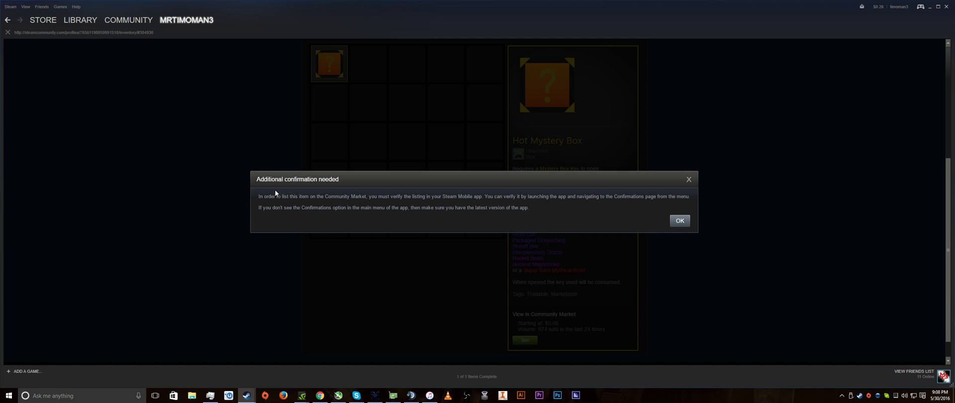
{"action": "mouse_move", "coordinate": [284, 188]}
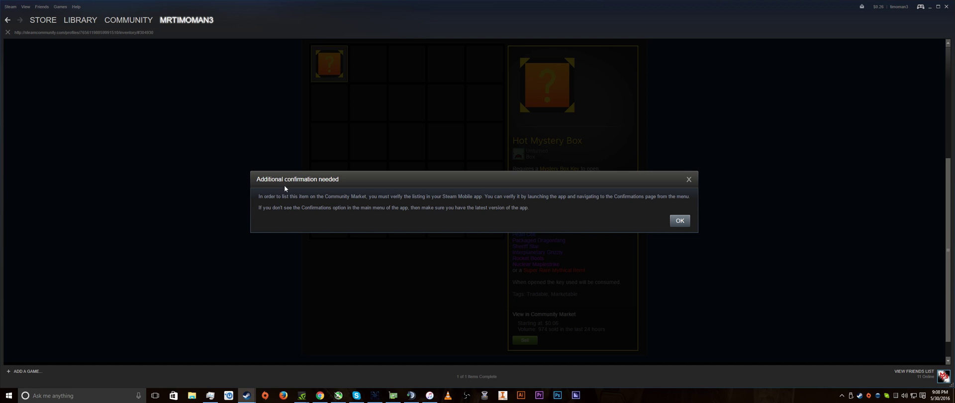
Dismiss the 'Additional confirmation needed' mobile verification notice
{"action": "left_click_drag", "start_coordinate": [271, 196], "coordinate": [365, 196]}
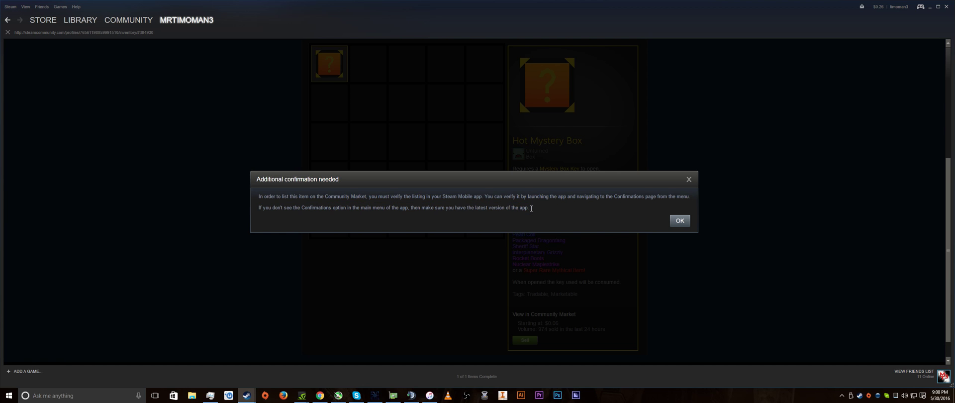
{"action": "left_click", "coordinate": [680, 221]}
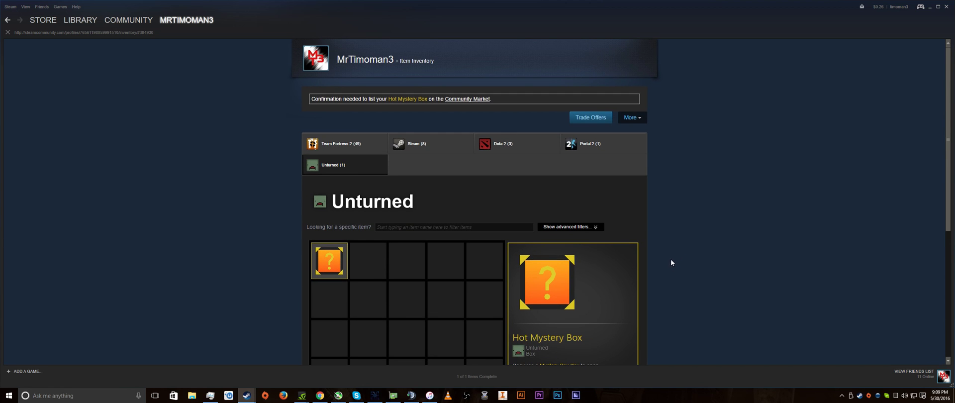
{"action": "mouse_move", "coordinate": [663, 260]}
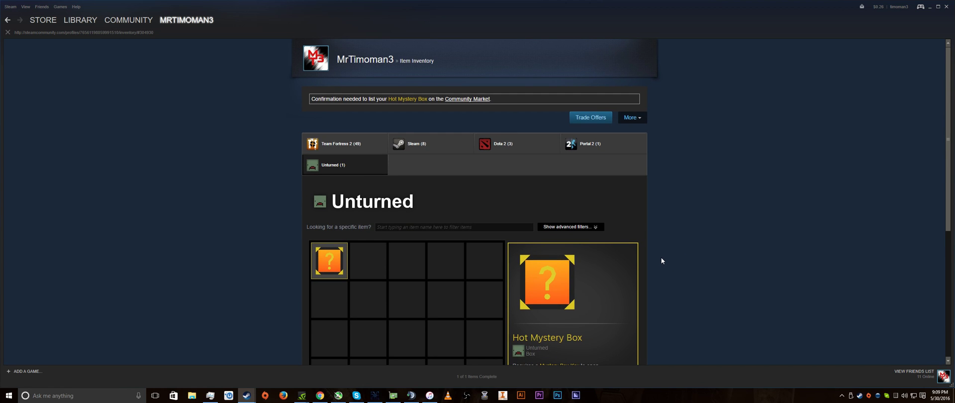